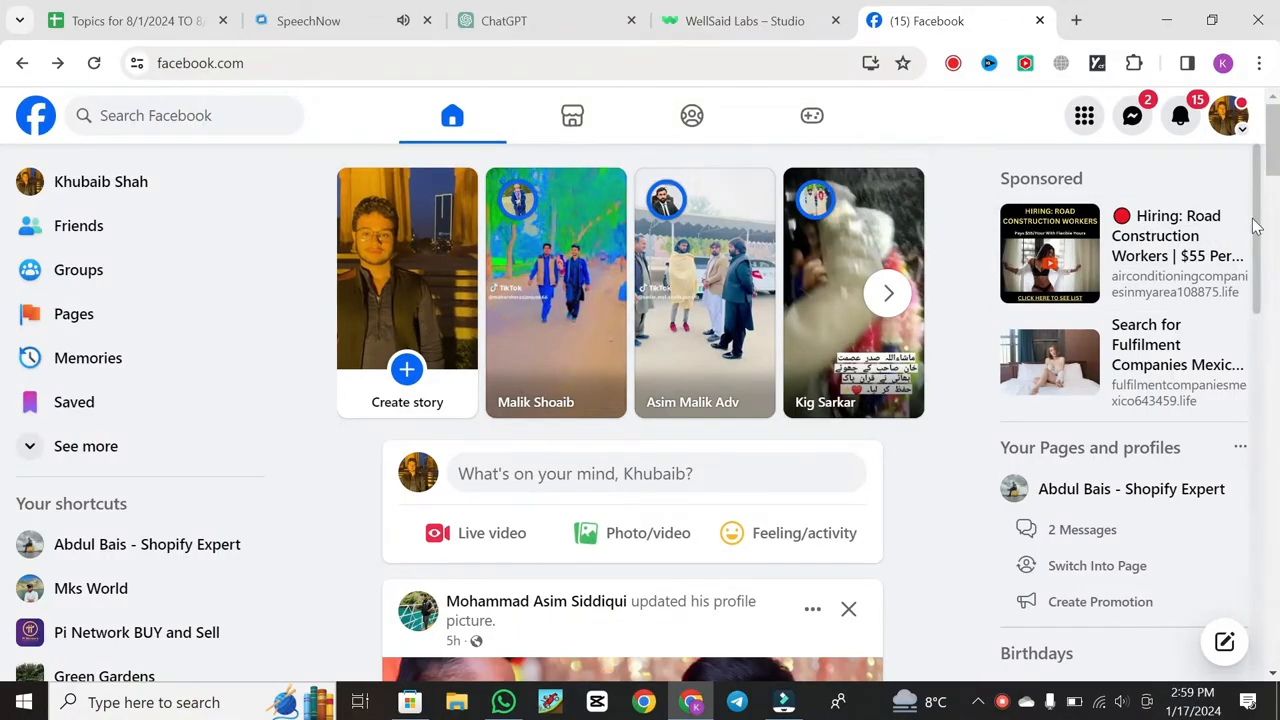
pyautogui.moveTo(1231, 115)
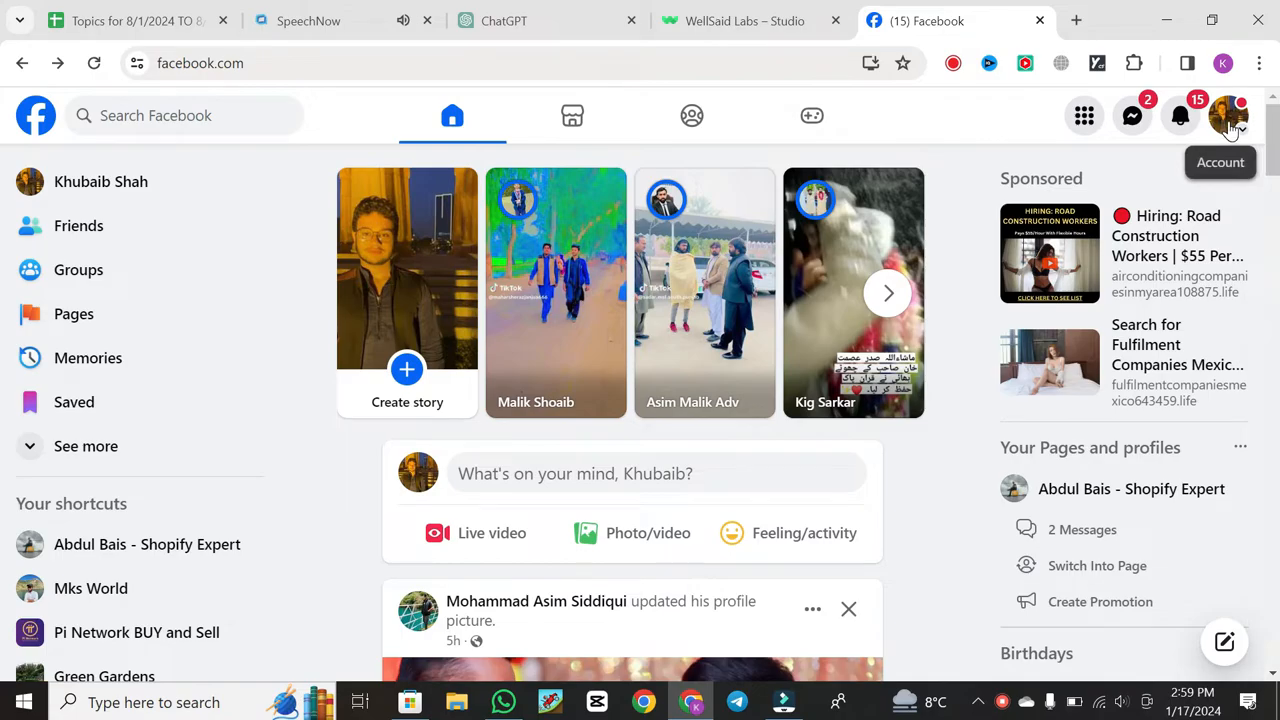
# - Open Accounts Centre via the profile avatar, Settings & privacy, then Settings
pyautogui.click(1229, 115)
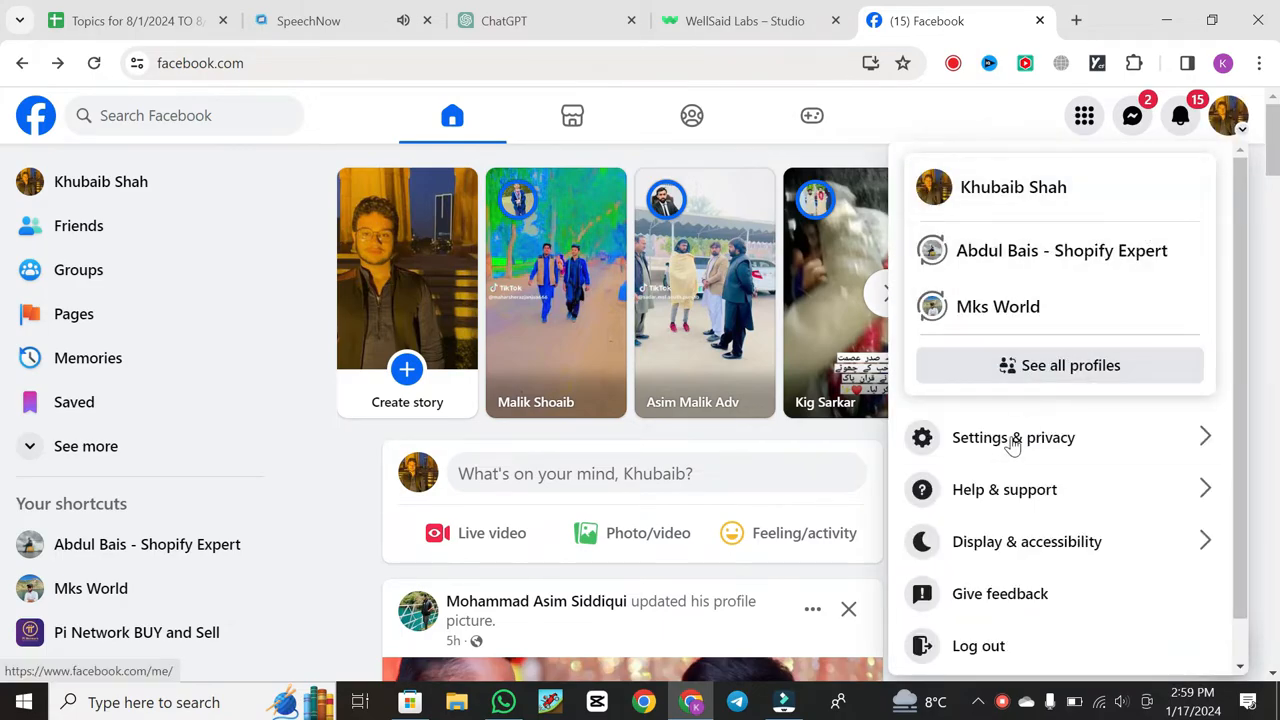
pyautogui.click(1013, 437)
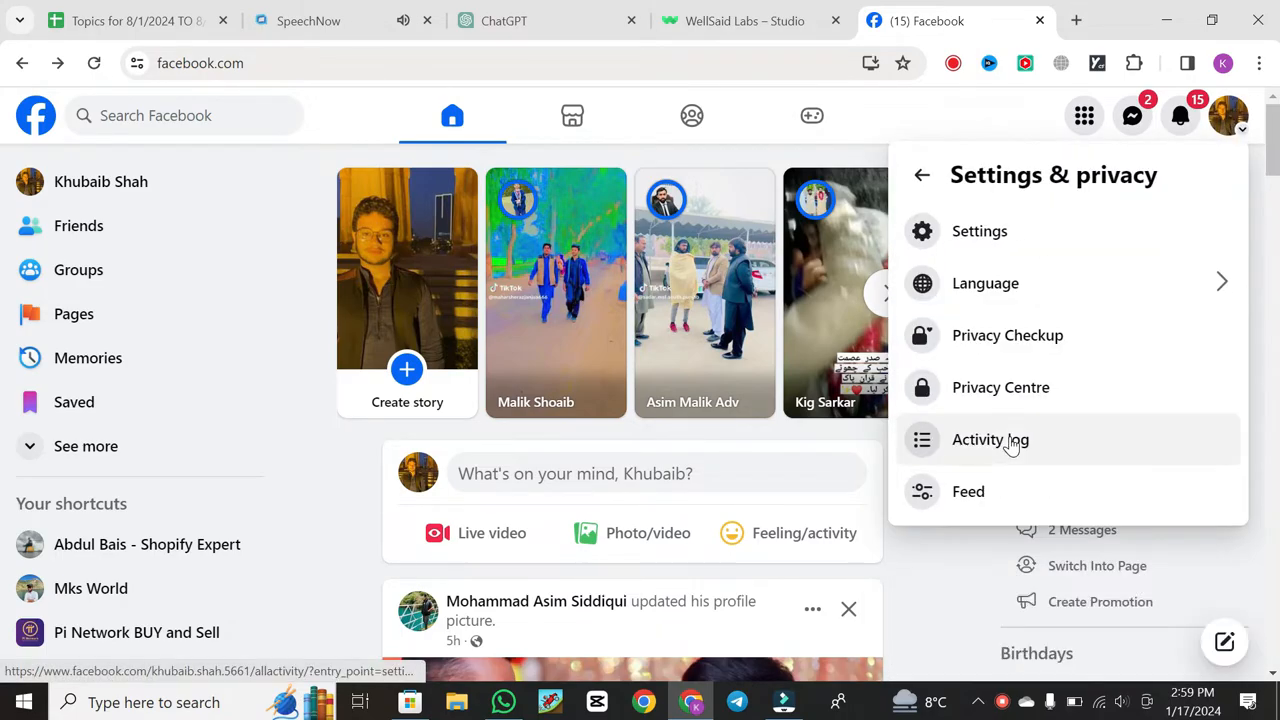
pyautogui.click(979, 231)
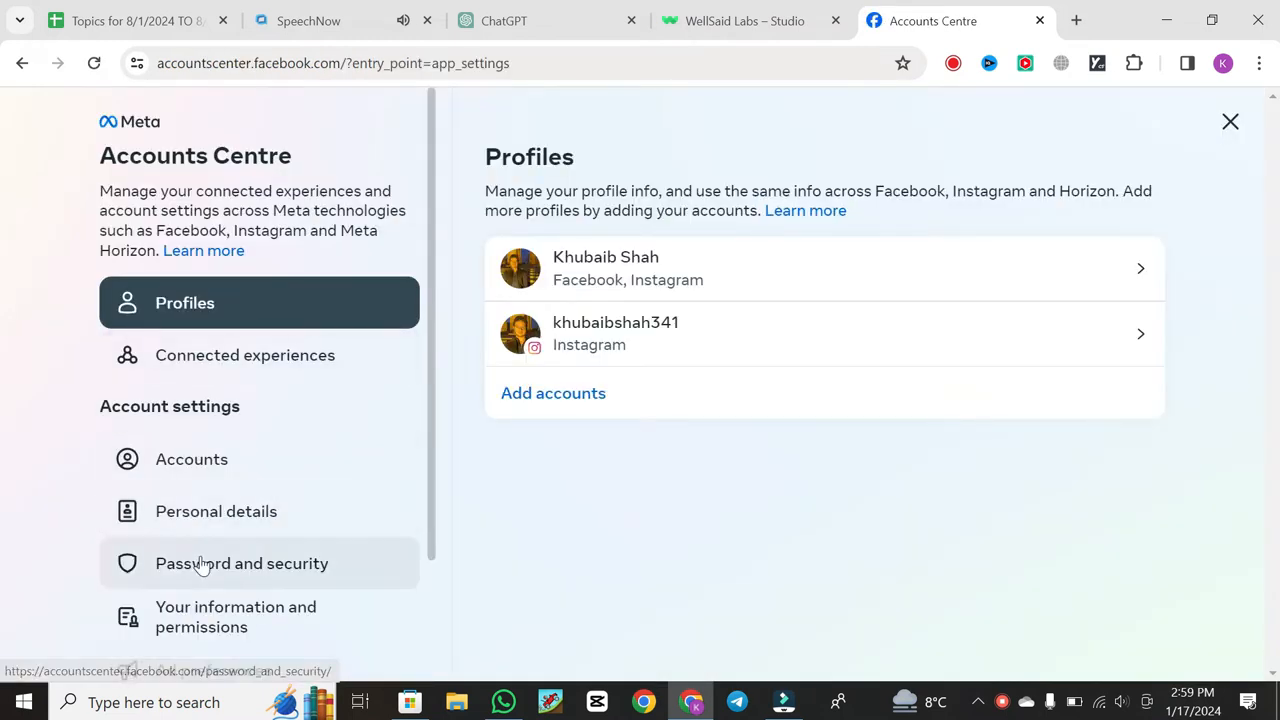
# - View Password and security, dismiss the Change password account list, and open a new tab
pyautogui.click(241, 563)
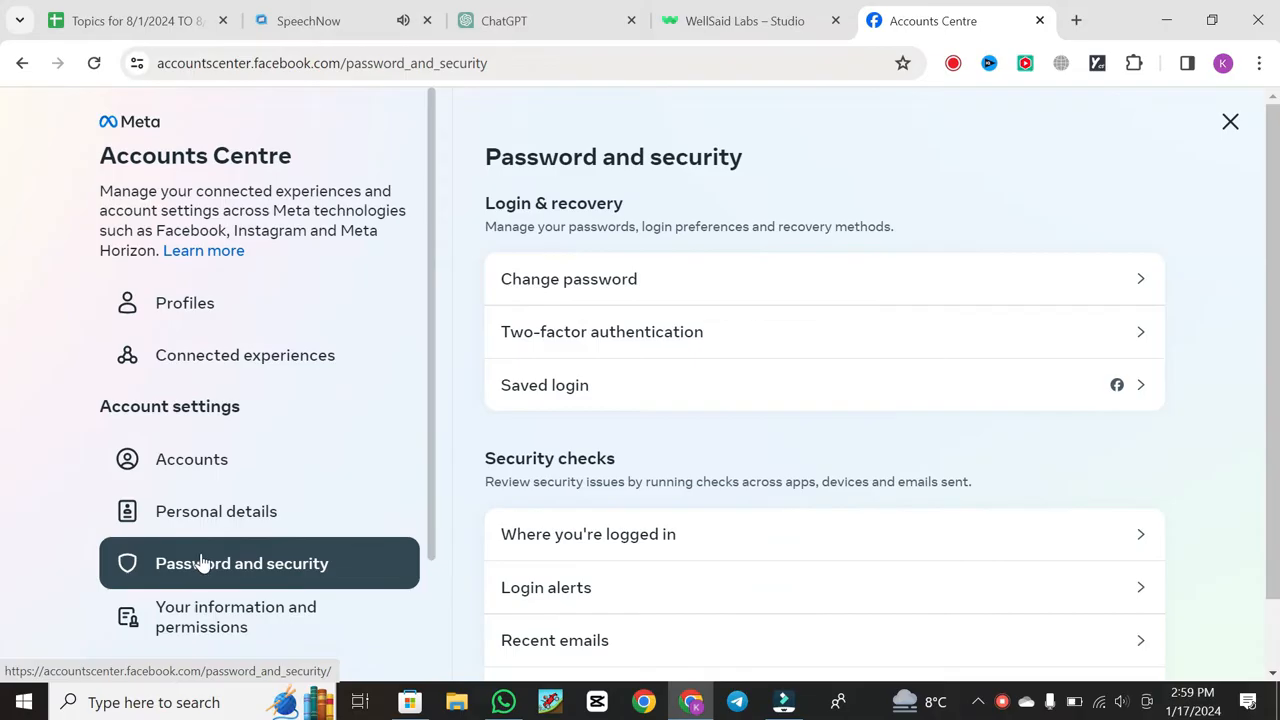
pyautogui.moveTo(622, 279)
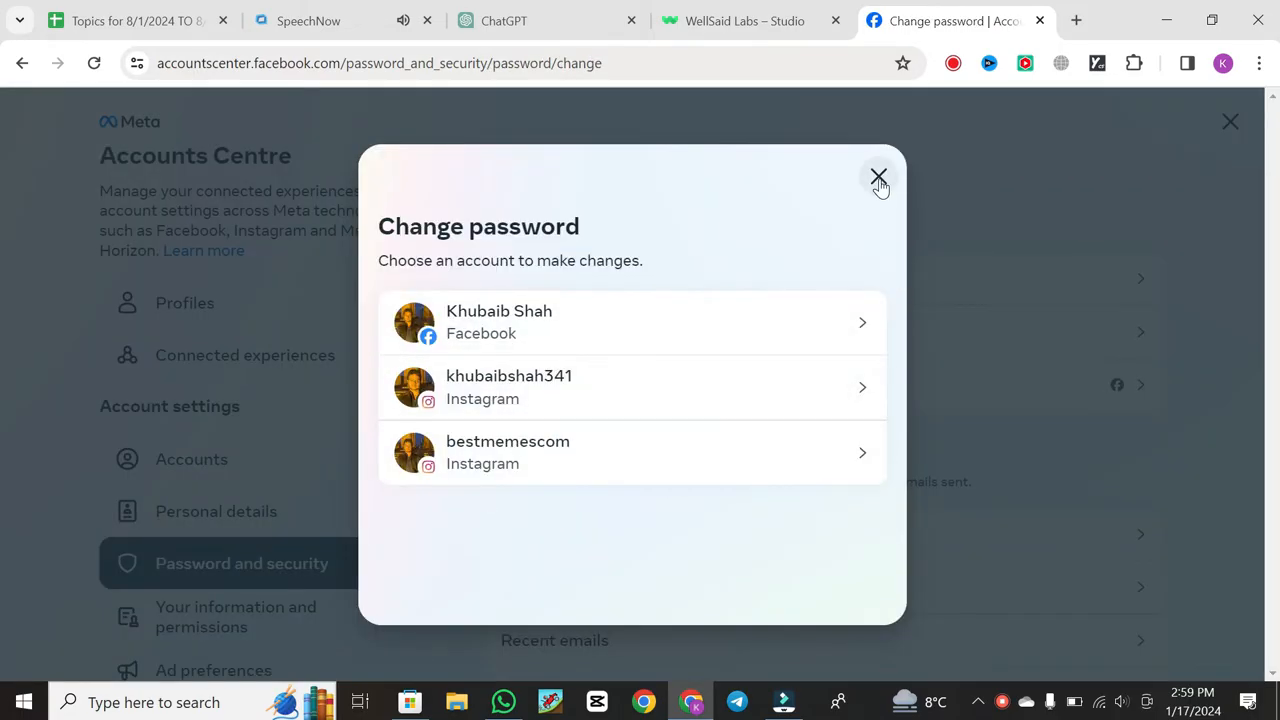
pyautogui.click(878, 177)
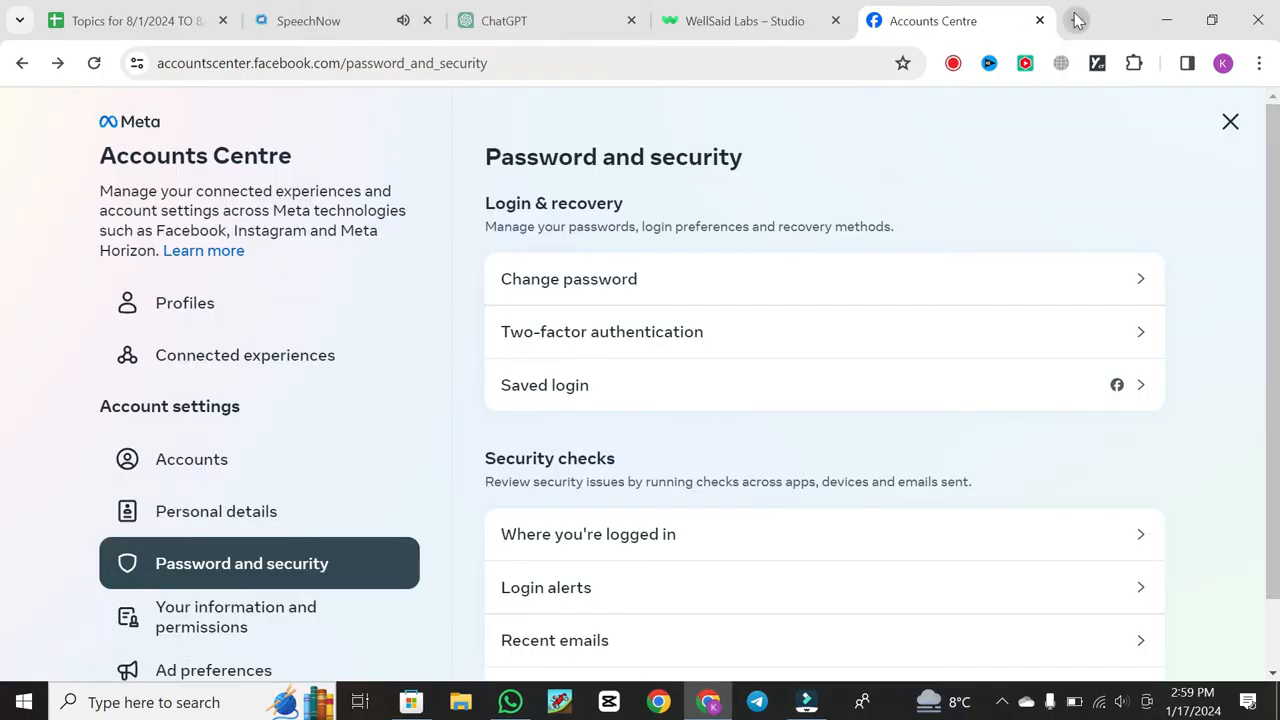
pyautogui.click(1076, 20)
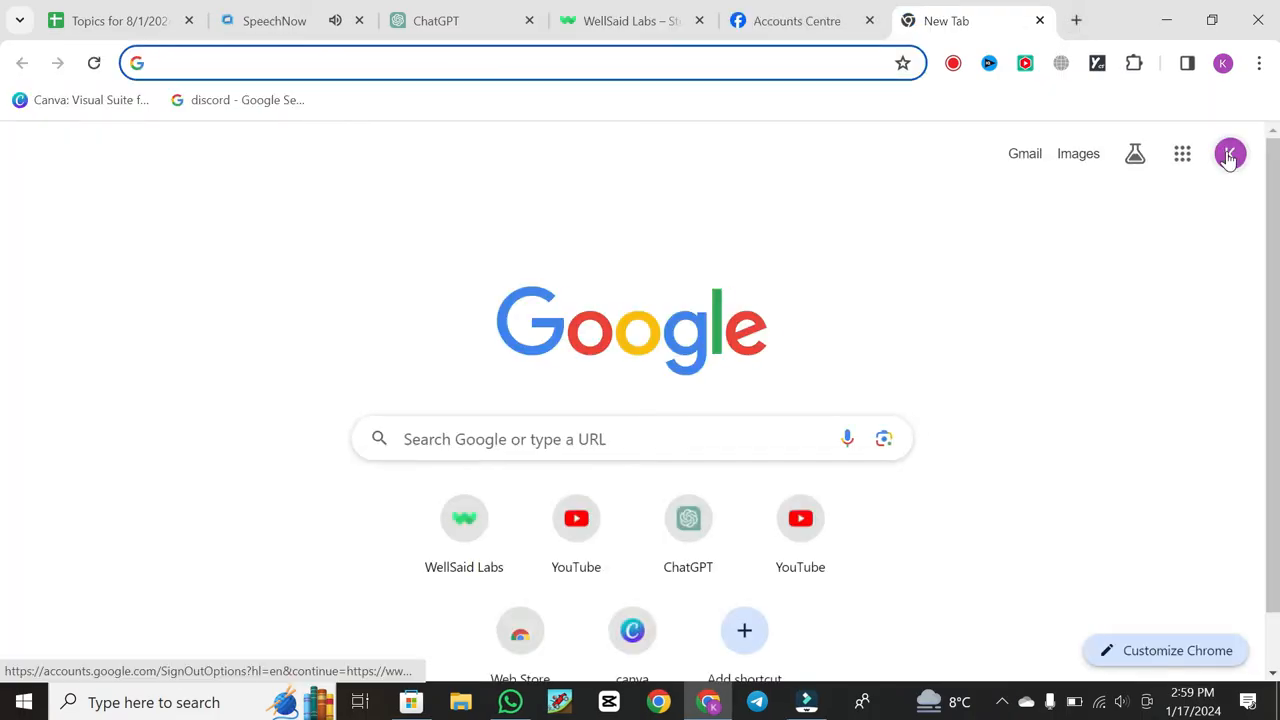
# - Open Manage your Google Account from the new tab page's profile avatar
pyautogui.click(1230, 153)
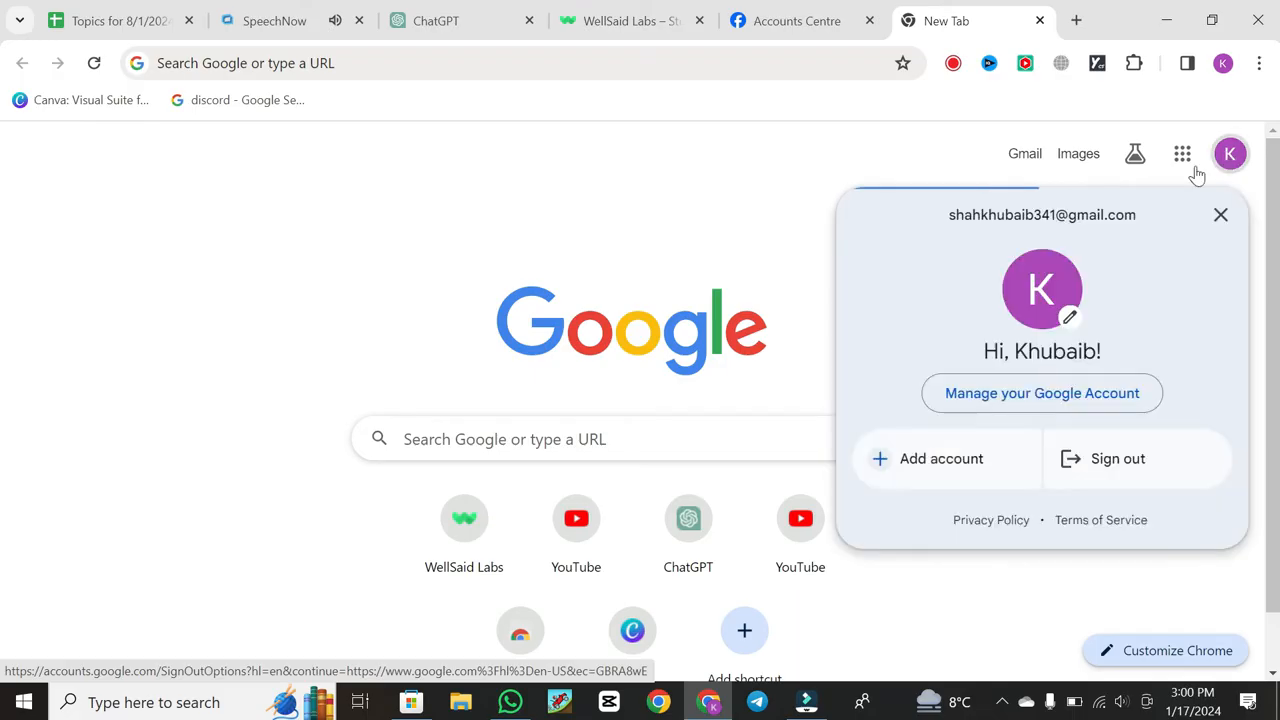
pyautogui.click(1041, 393)
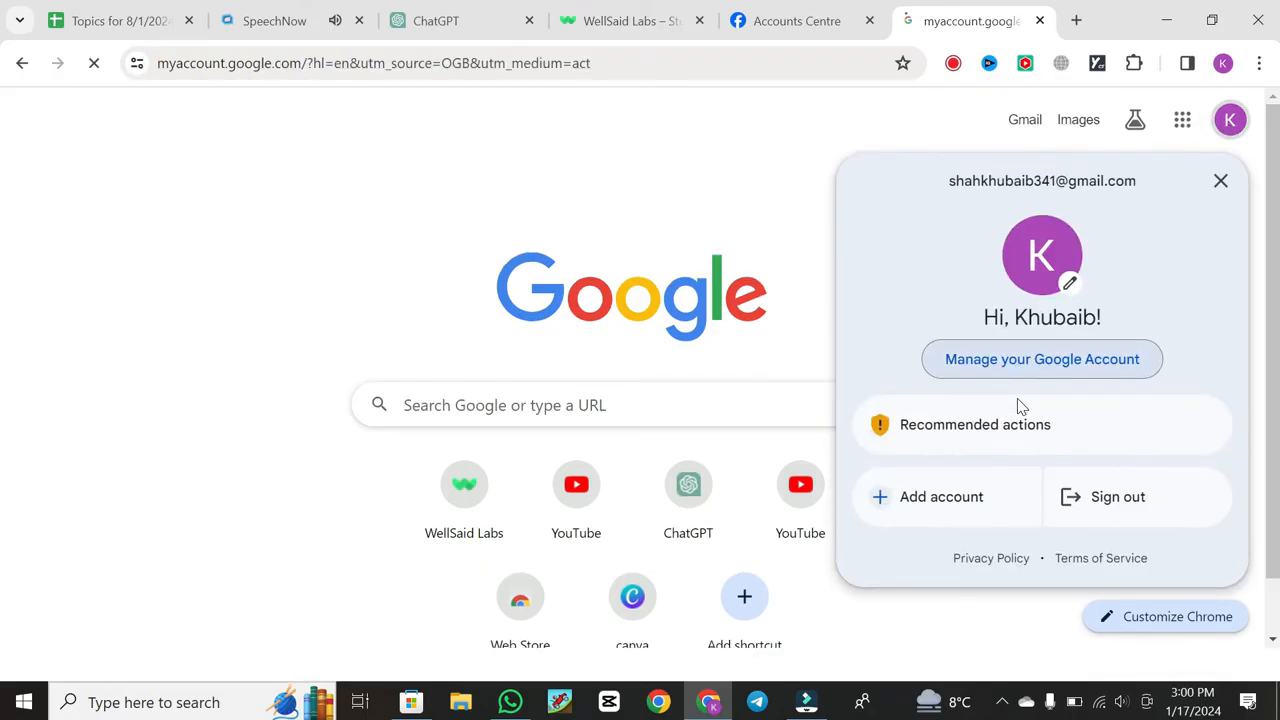
pyautogui.click(1042, 359)
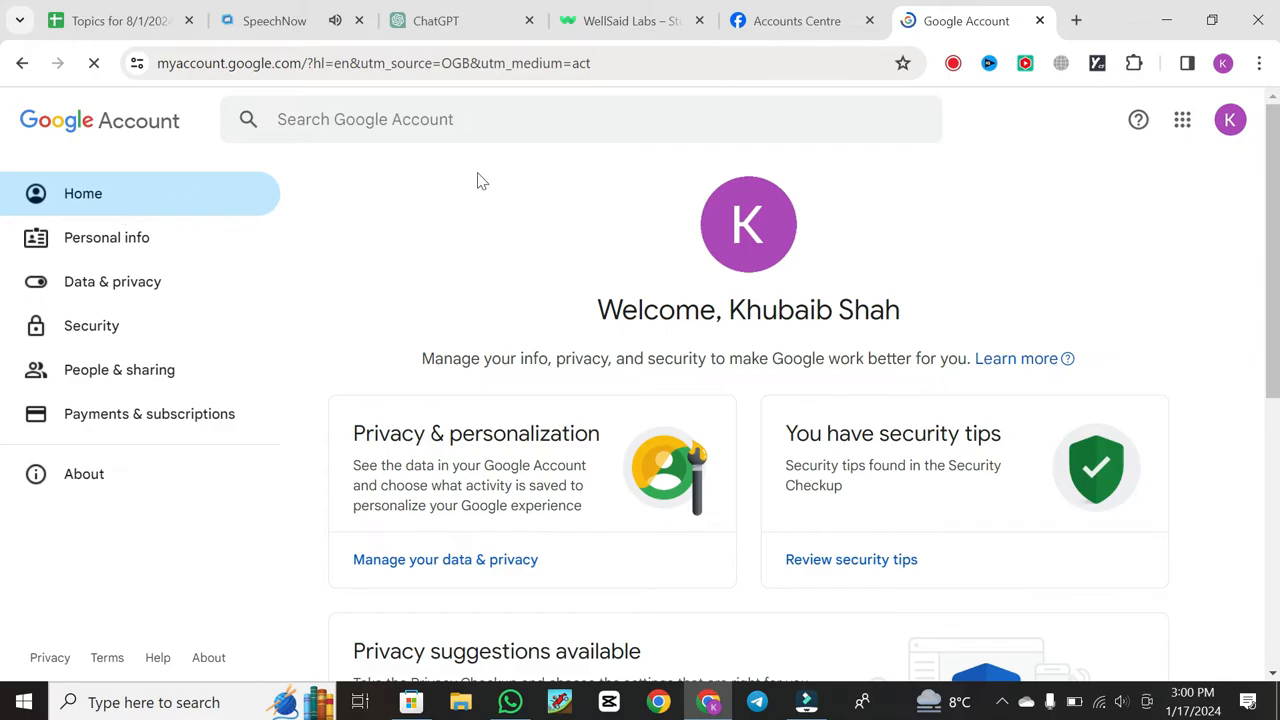
pyautogui.moveTo(91, 325)
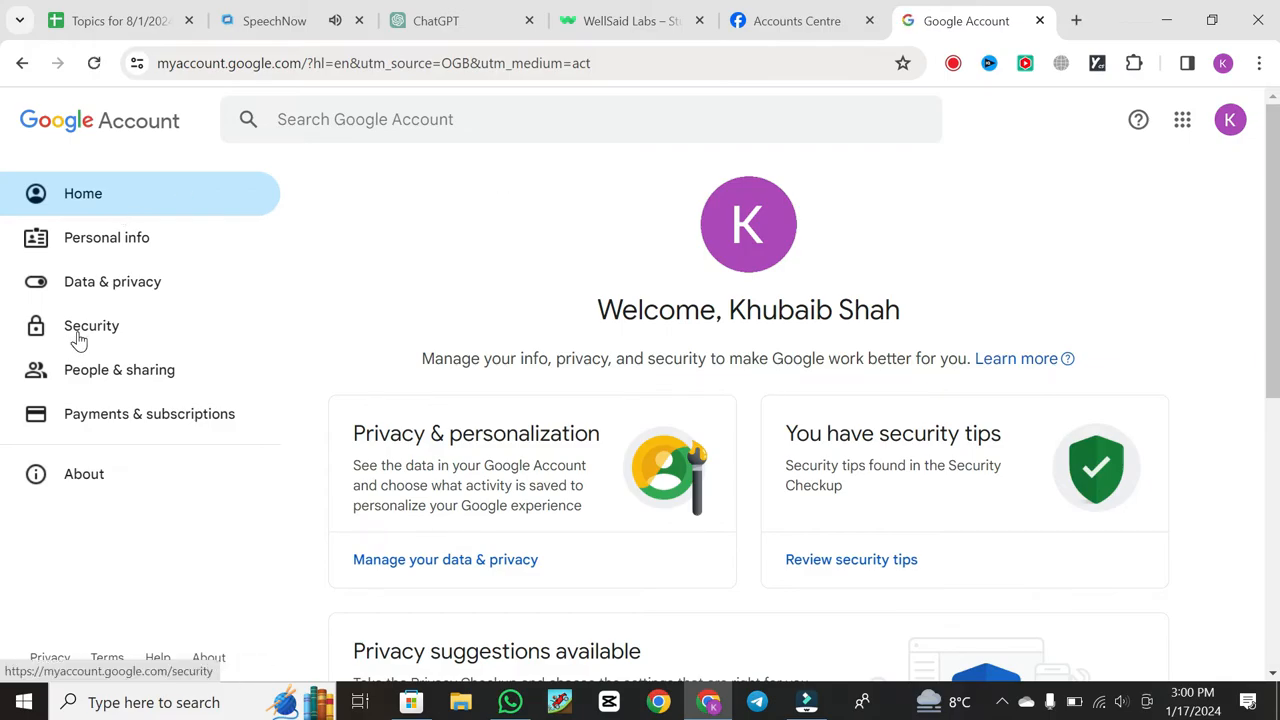
# - Go to Security, scroll to Your saved passwords, and launch Password Manager
pyautogui.click(91, 325)
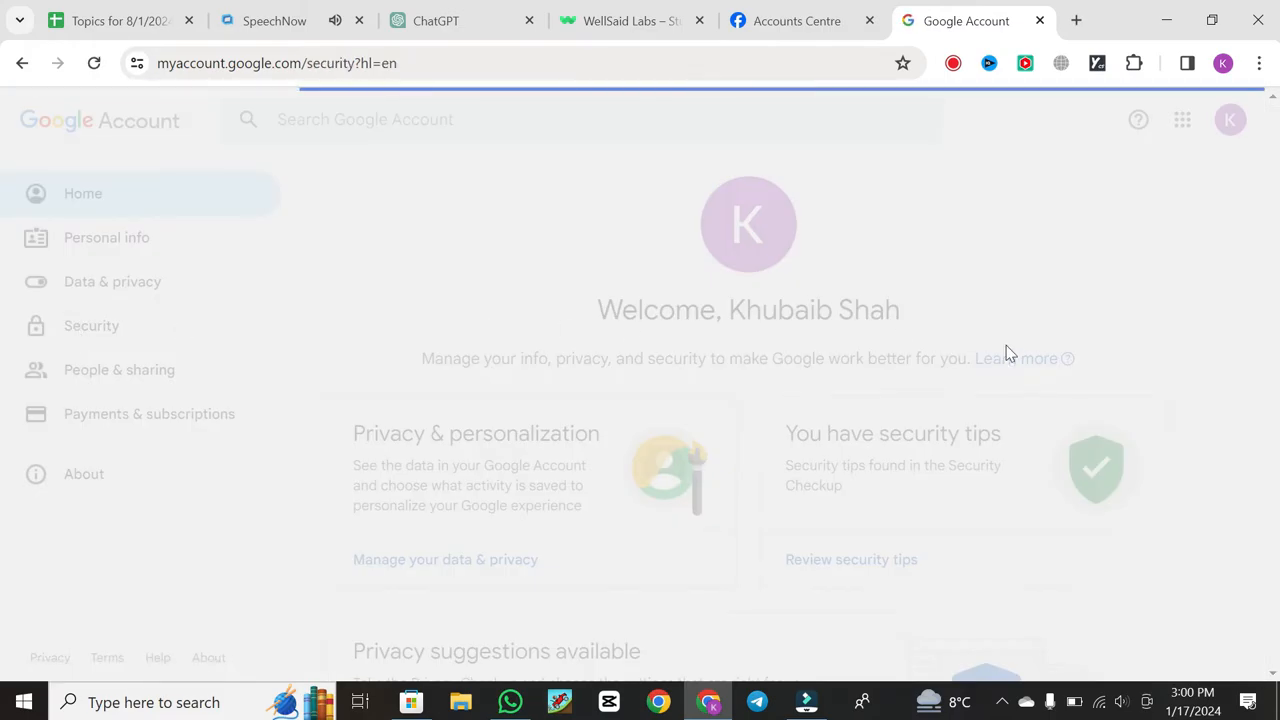
pyautogui.click(91, 325)
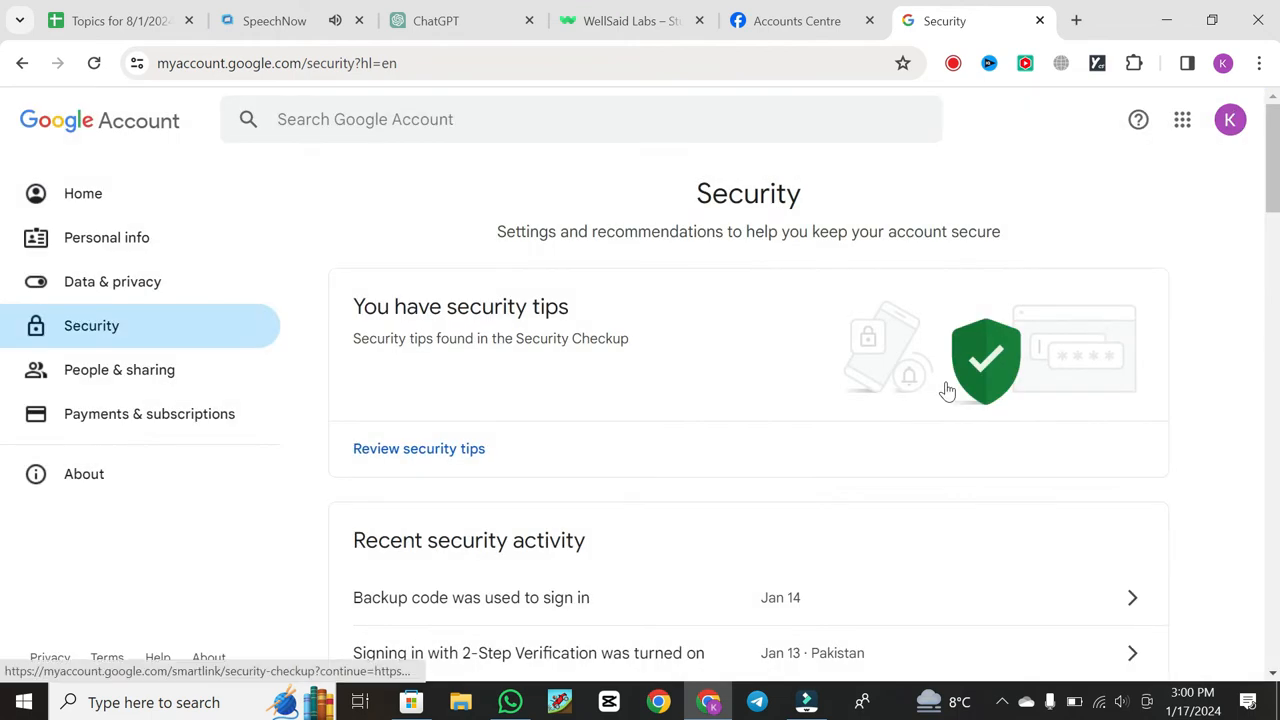
pyautogui.scroll(-3)
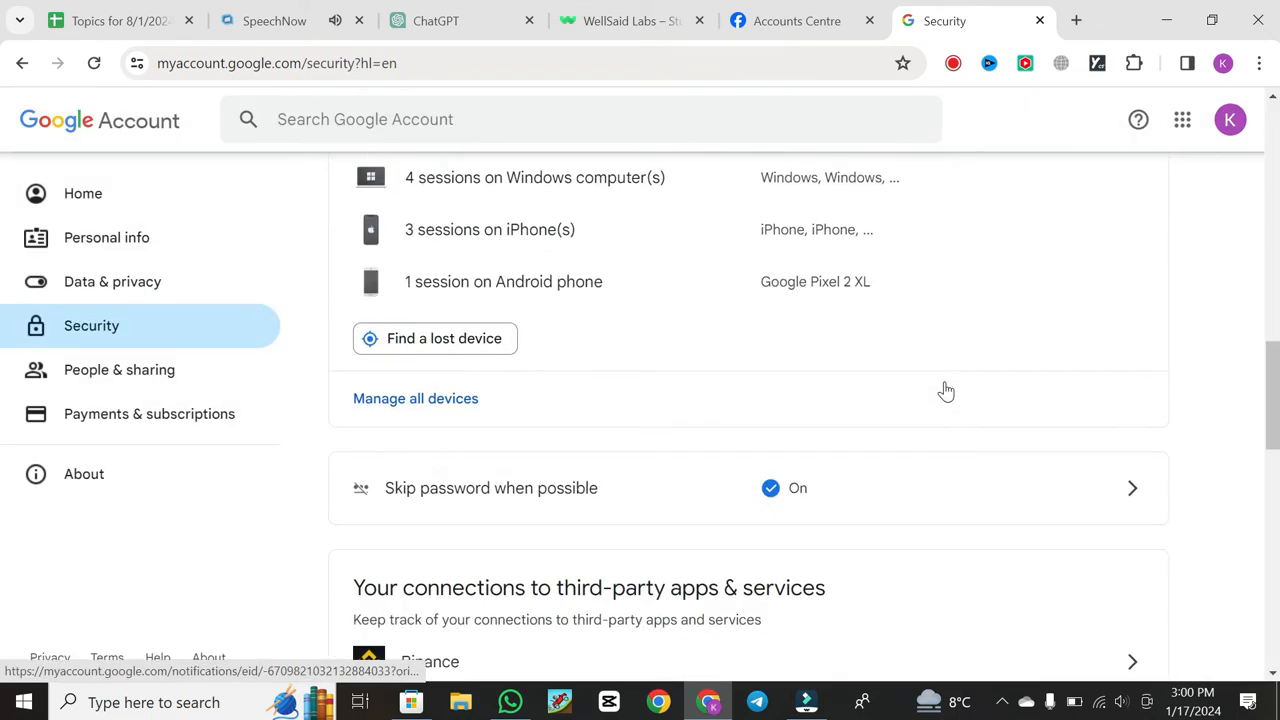
pyautogui.scroll(-3)
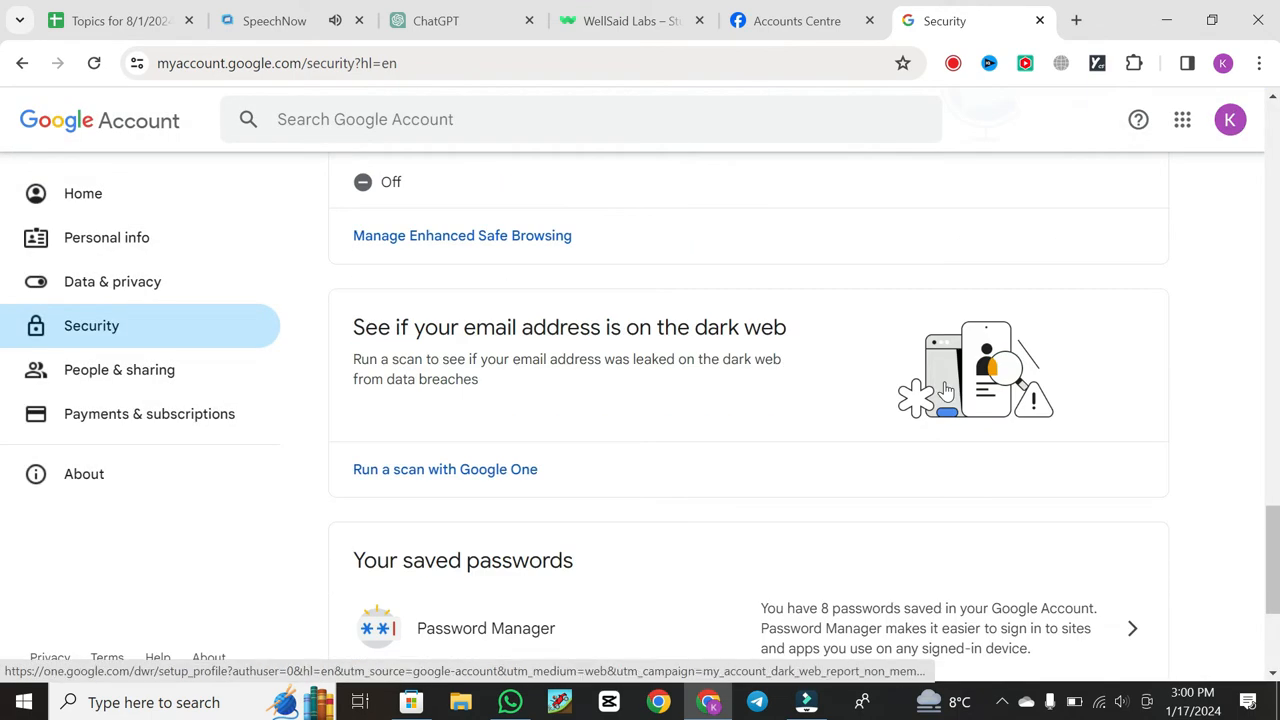
pyautogui.click(486, 346)
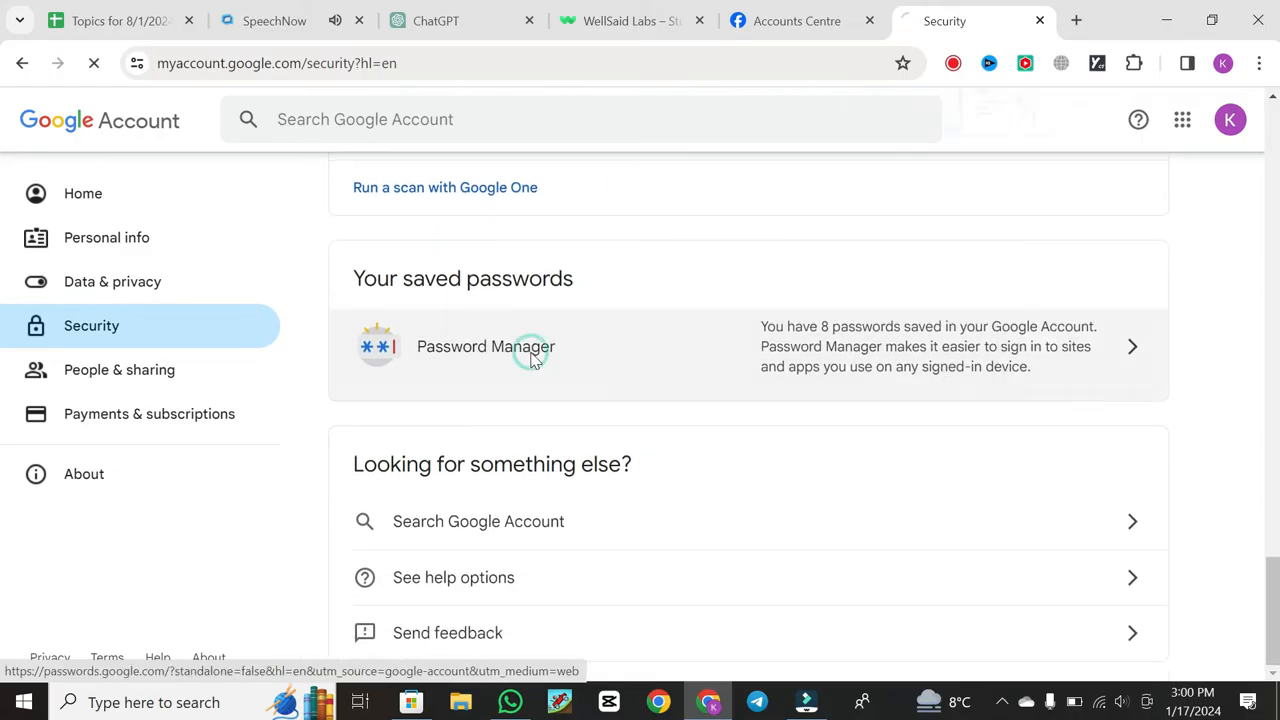
# - Browse the 8 saved sites and submit the Google password for verification
pyautogui.click(485, 346)
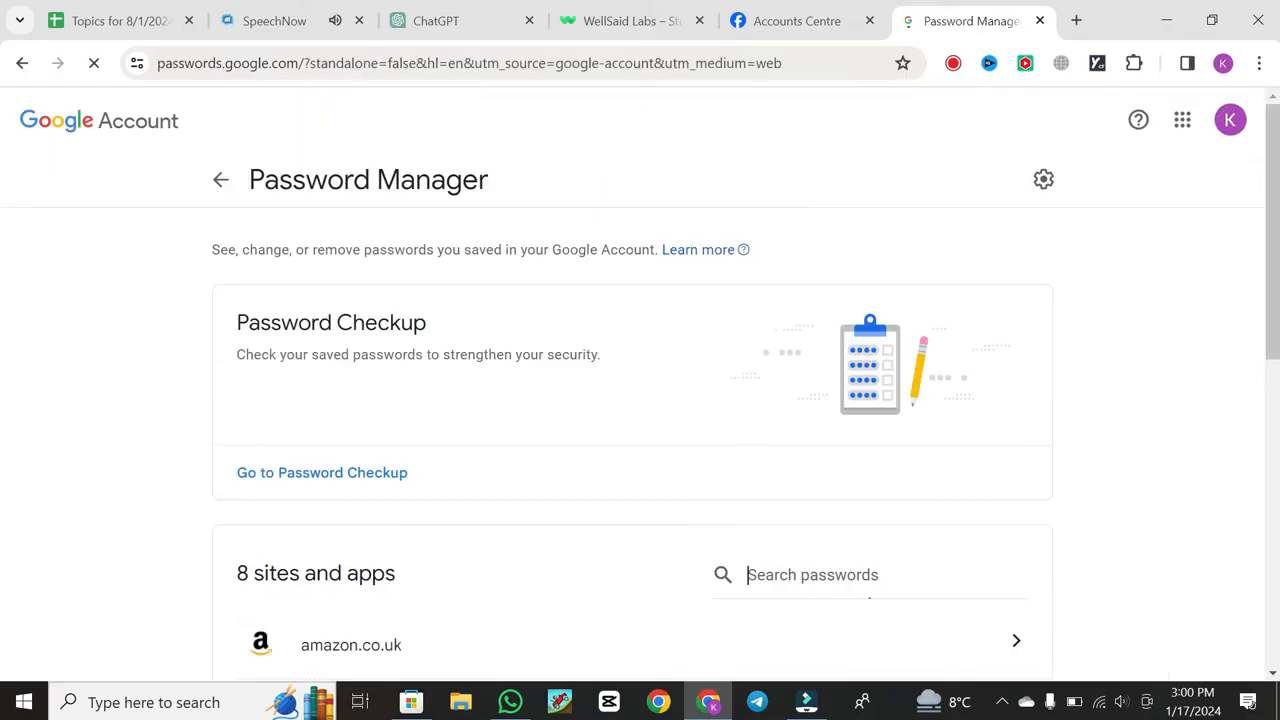
pyautogui.scroll(-3)
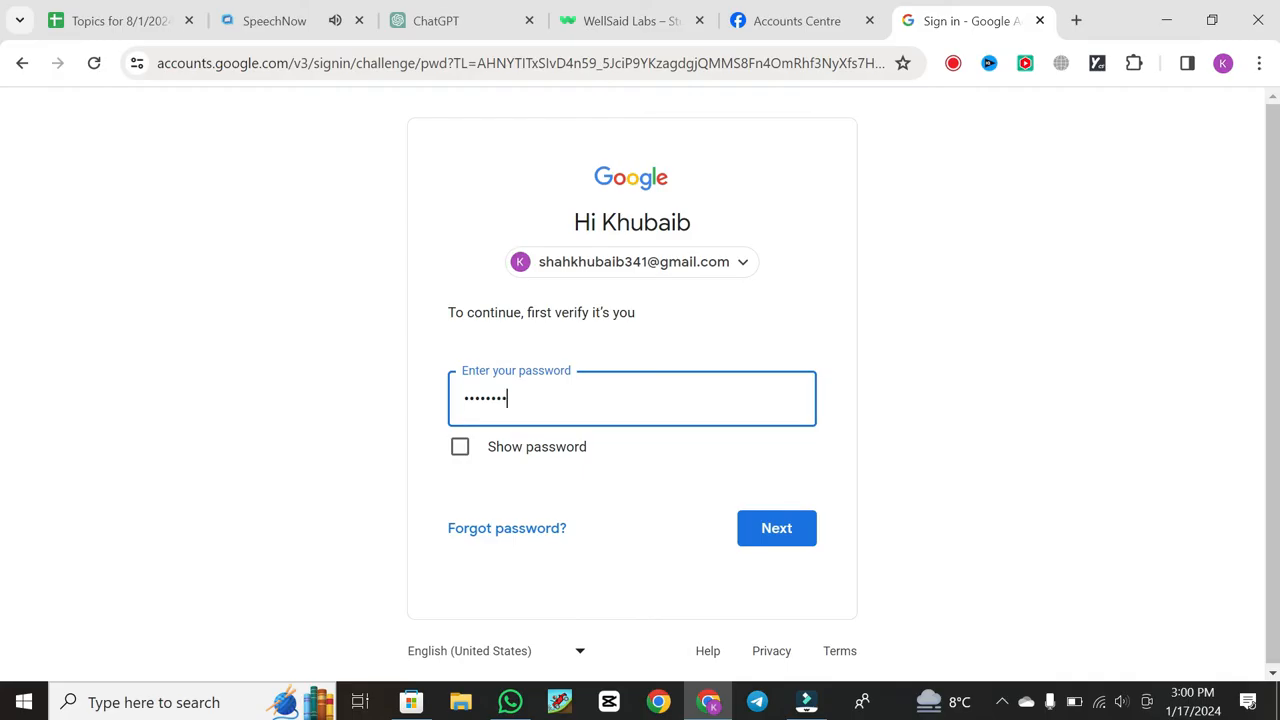
pyautogui.click(776, 528)
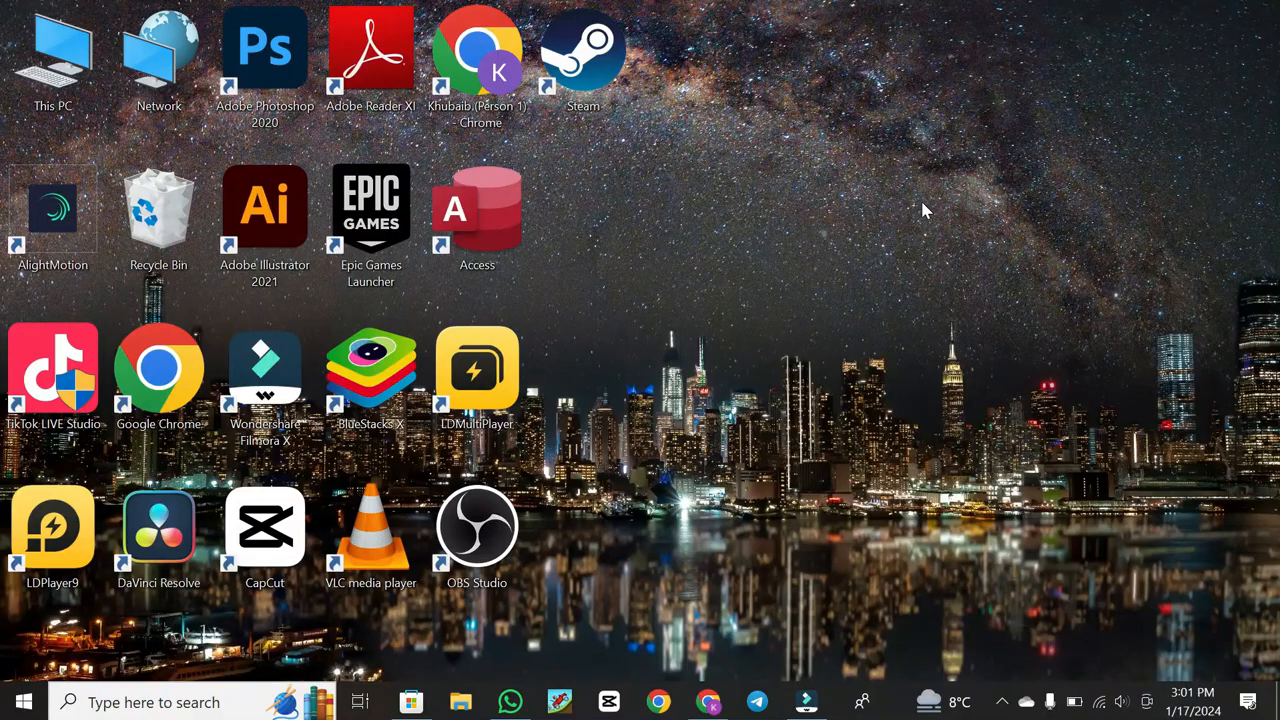
pyautogui.moveTo(932, 115)
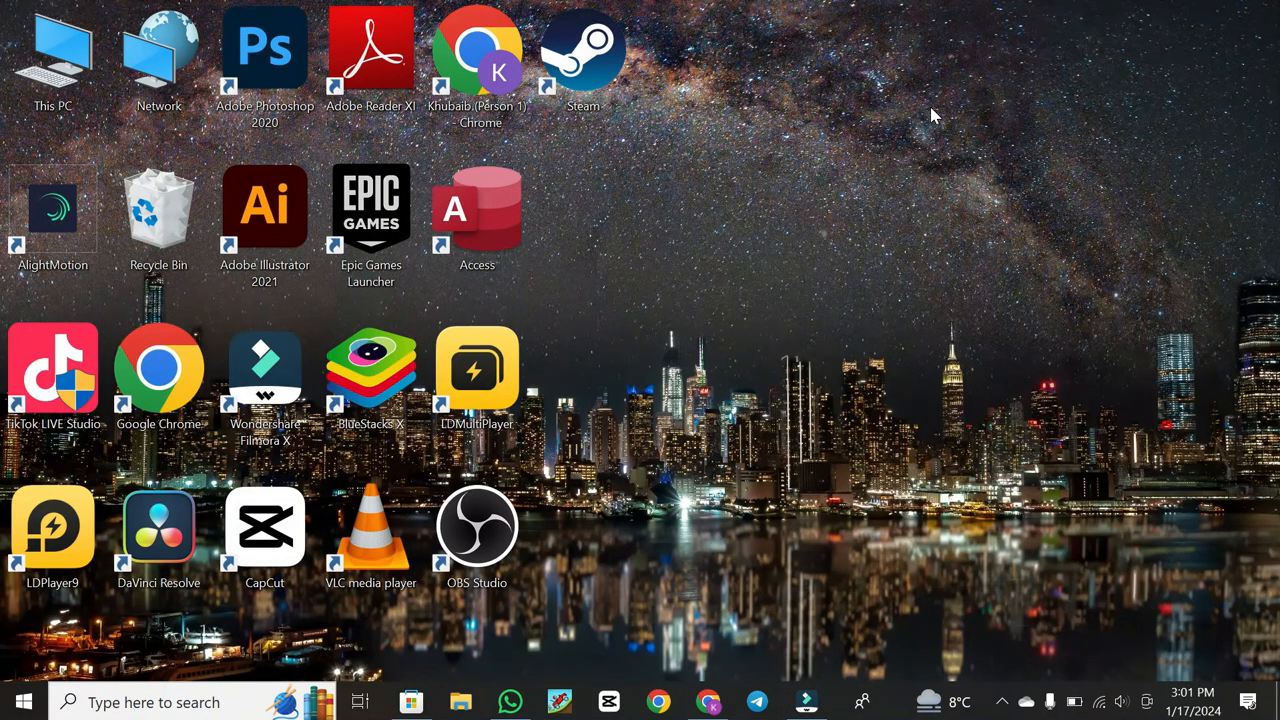